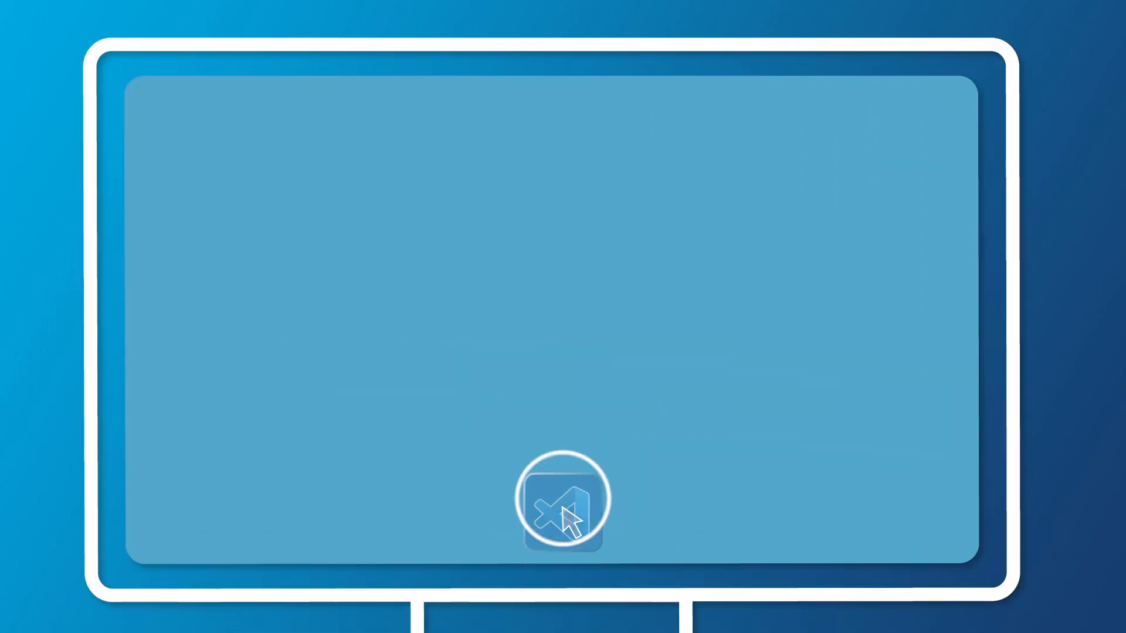
# - Launch VS Code from the dock to show the Python ButtonEvent touch-panel script
pyautogui.click(564, 500)
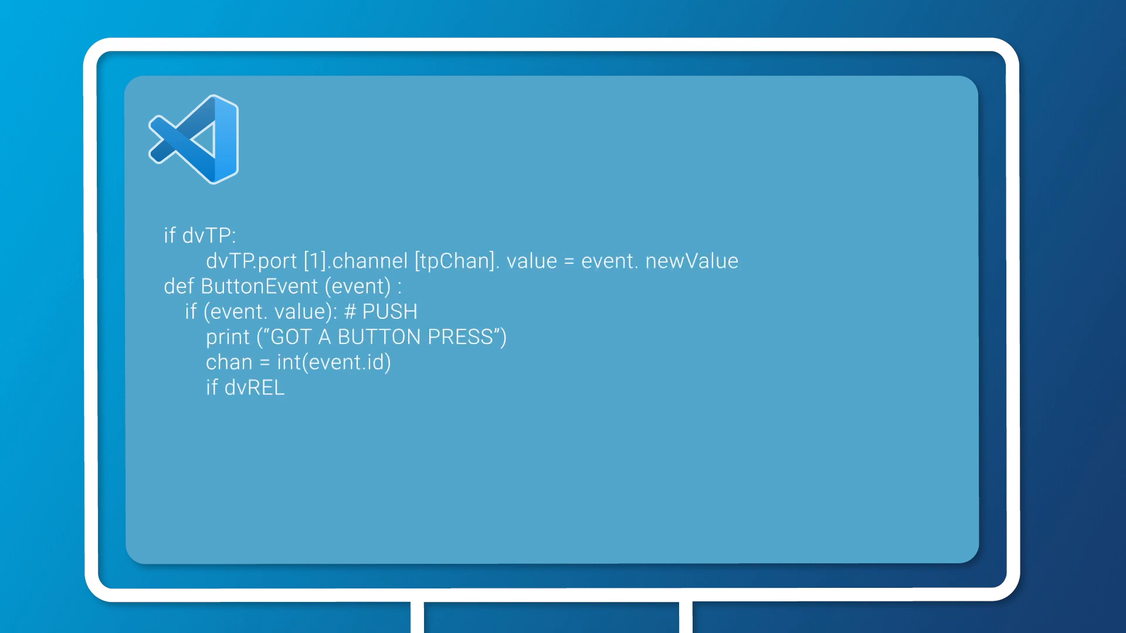